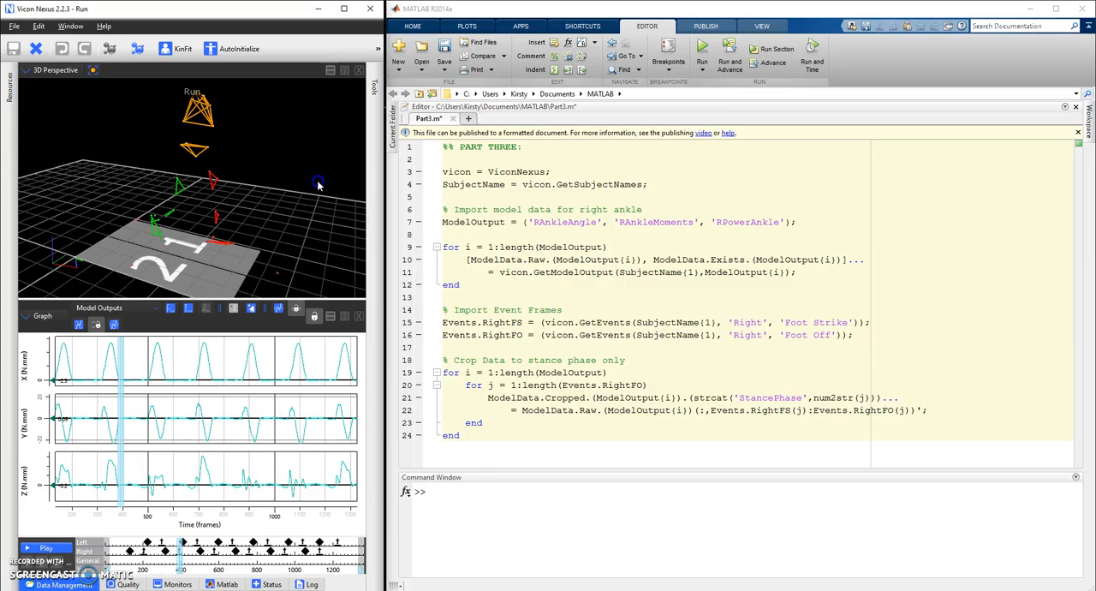
Step: Play back the walking trial in the Nexus time bar and stop it at a later frame
{"action": "left_click", "coordinate": [44, 548]}
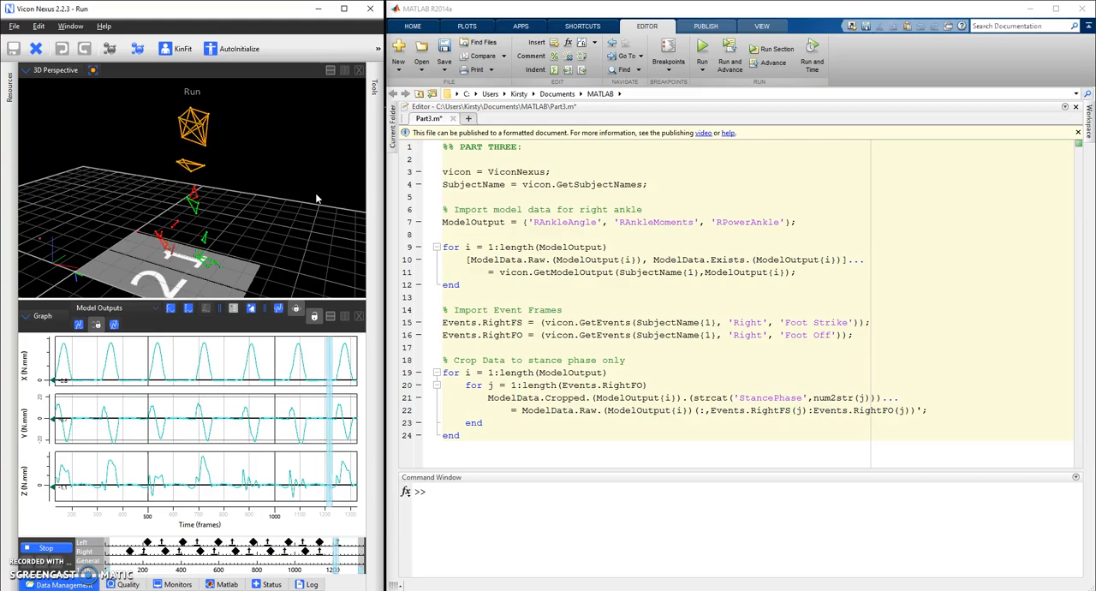
{"action": "left_click", "coordinate": [45, 548]}
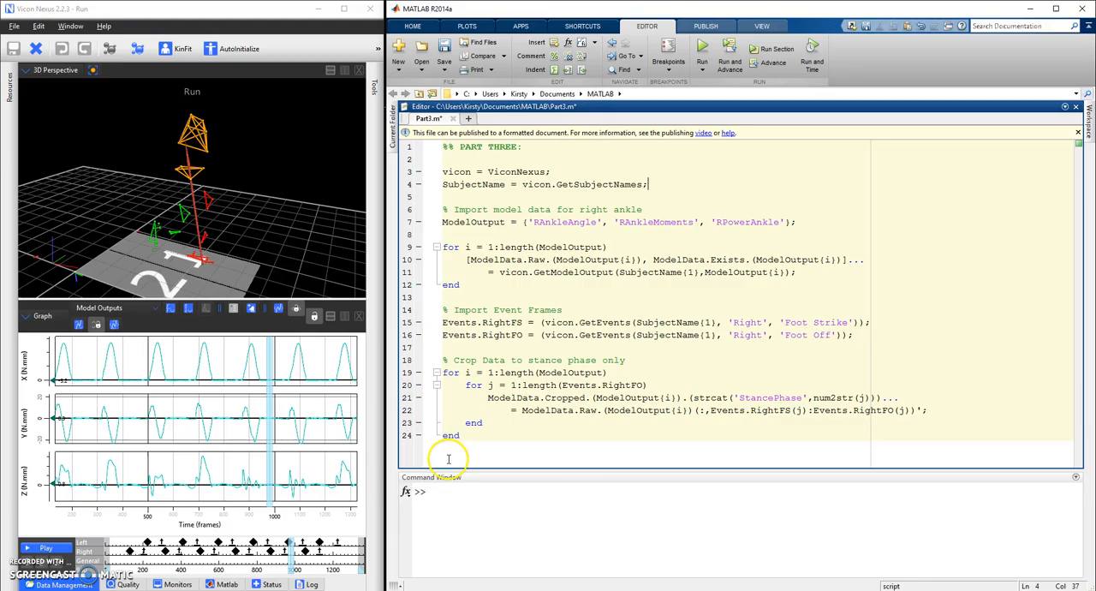
{"action": "mouse_move", "coordinate": [575, 572]}
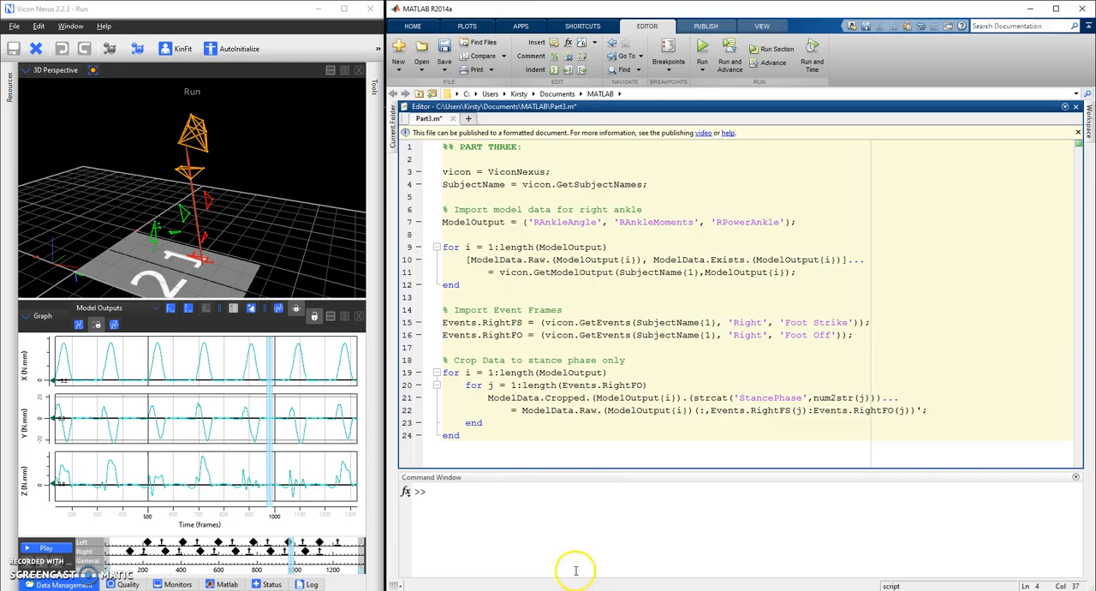
Step: Evaluate the ViconNexus connection and GetSubjectNames lines in the Command Window
{"action": "double_click", "coordinate": [495, 172]}
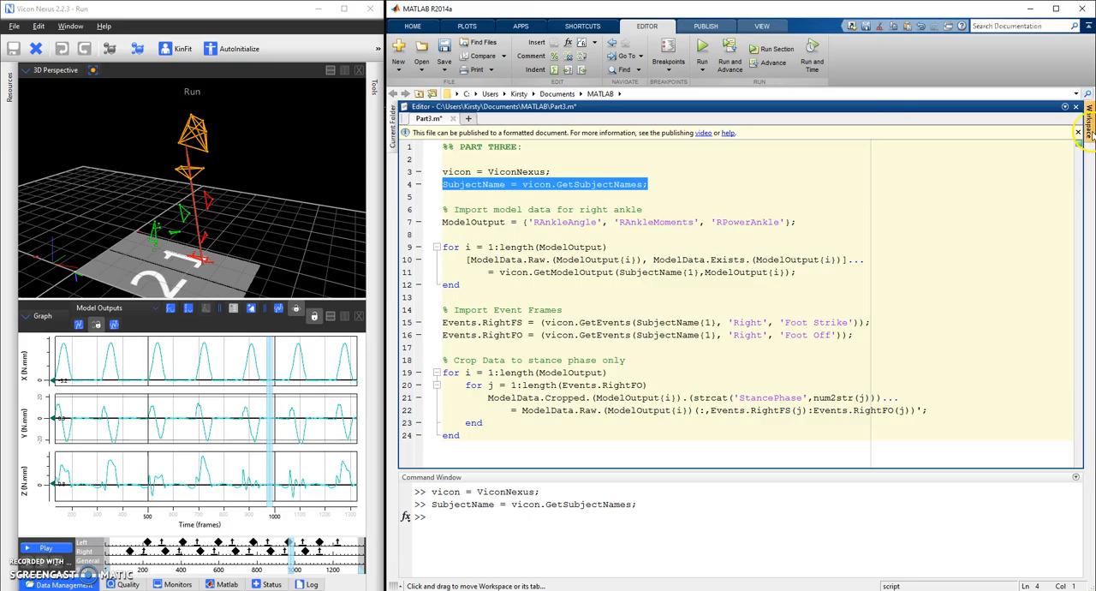
Step: Inspect the SubjectName variable and its stored subject name entry in the Variables editor
{"action": "double_click", "coordinate": [856, 134]}
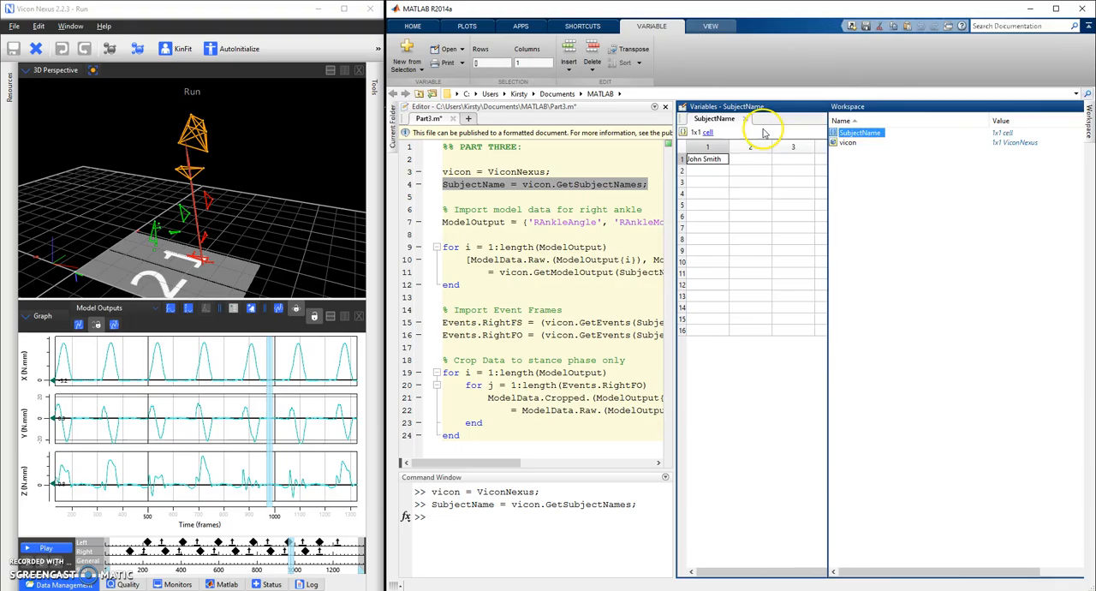
{"action": "left_click", "coordinate": [510, 233]}
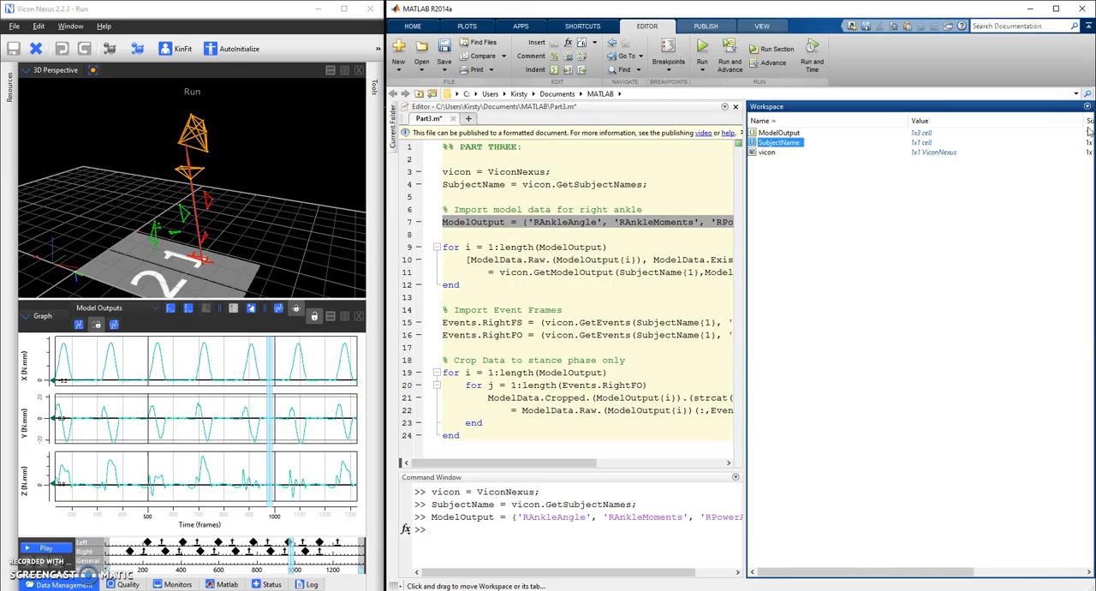
Step: Inspect the ModelOutput list of right-ankle angle, moment and power names
{"action": "double_click", "coordinate": [777, 133]}
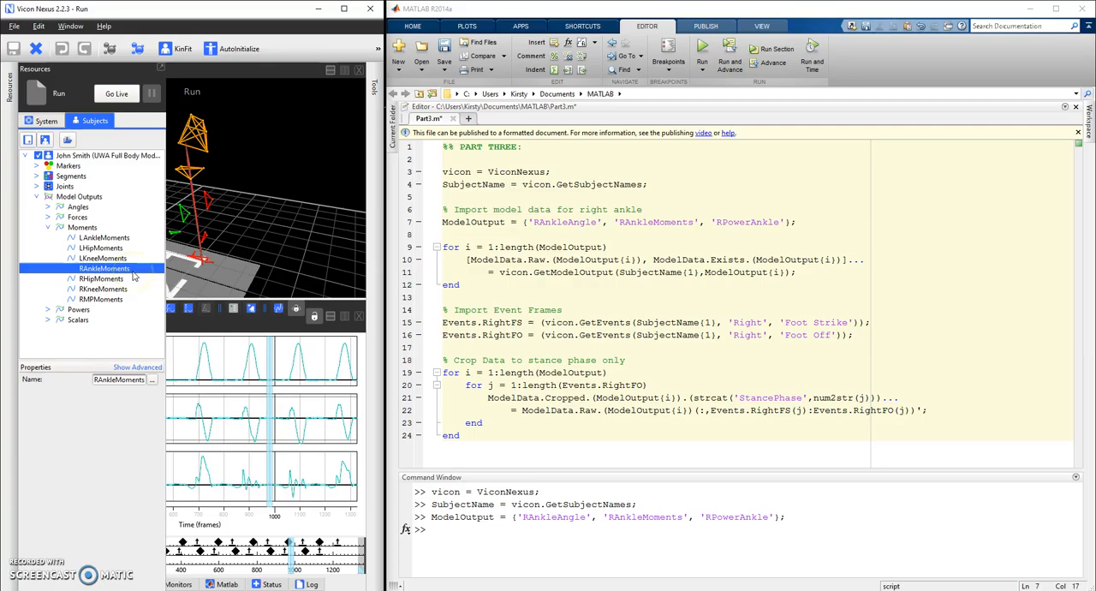
Step: Return Nexus to the 3D view and highlight ModelOutput(i) in the GetModelOutput call
{"action": "left_click", "coordinate": [542, 270]}
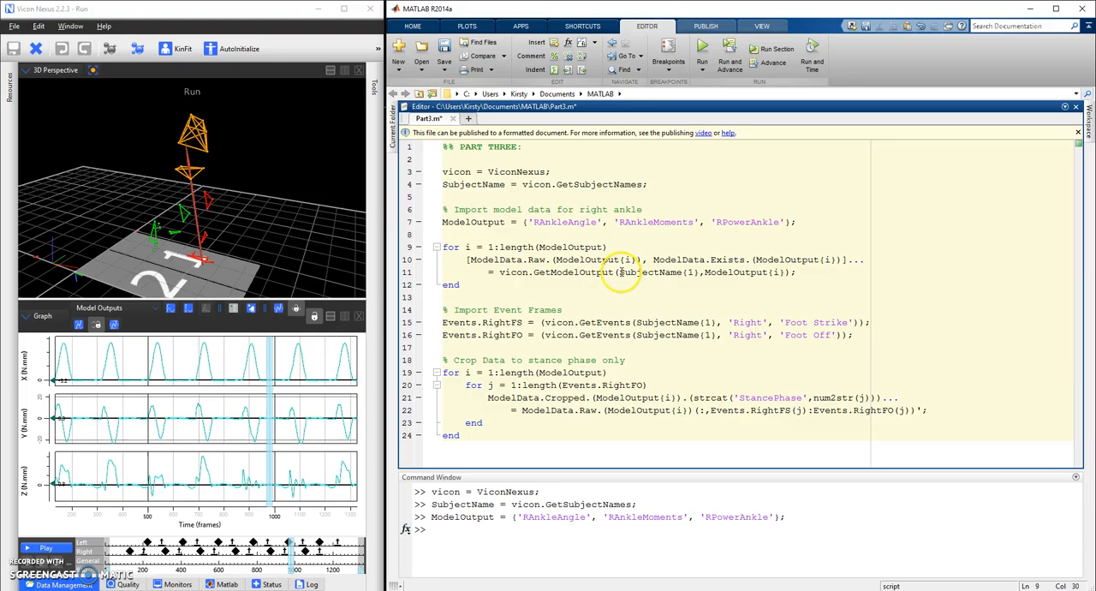
{"action": "double_click", "coordinate": [655, 273]}
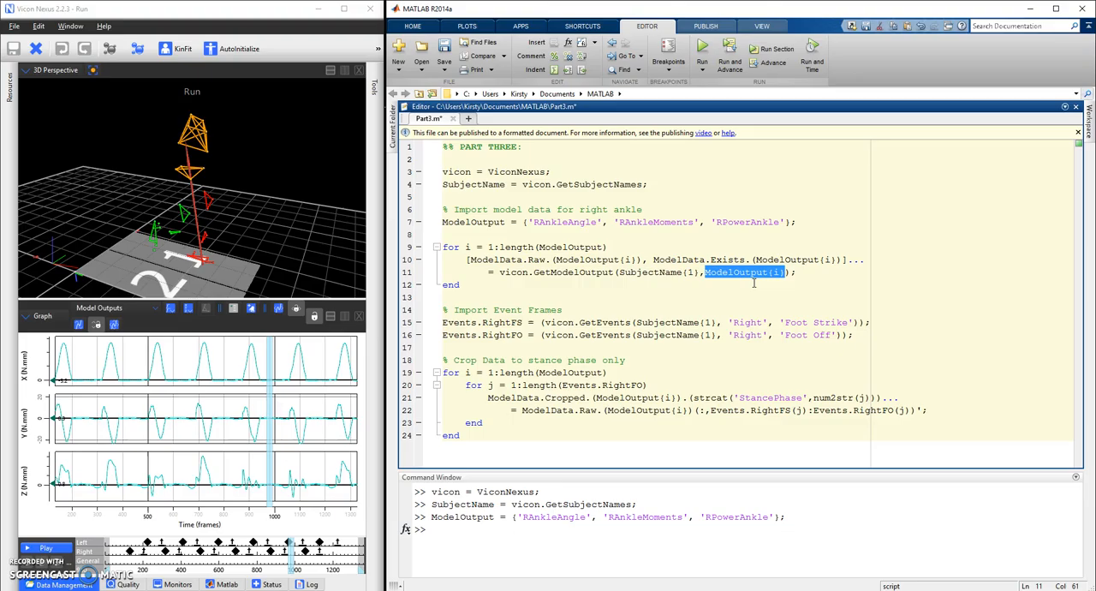
{"action": "mouse_move", "coordinate": [469, 257]}
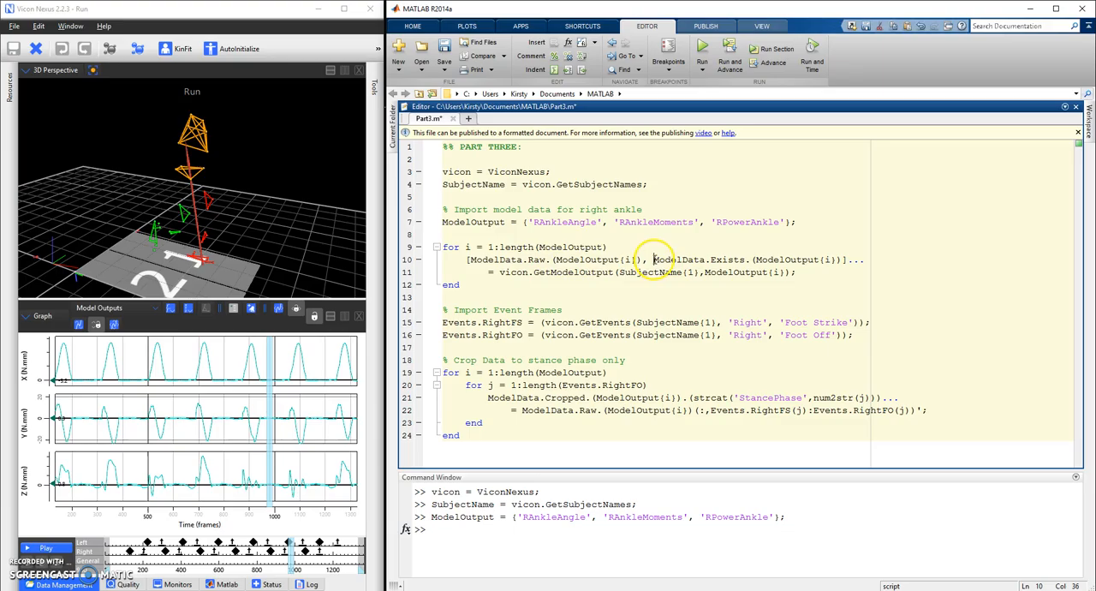
{"action": "left_click_drag", "start_coordinate": [652, 260], "coordinate": [843, 260]}
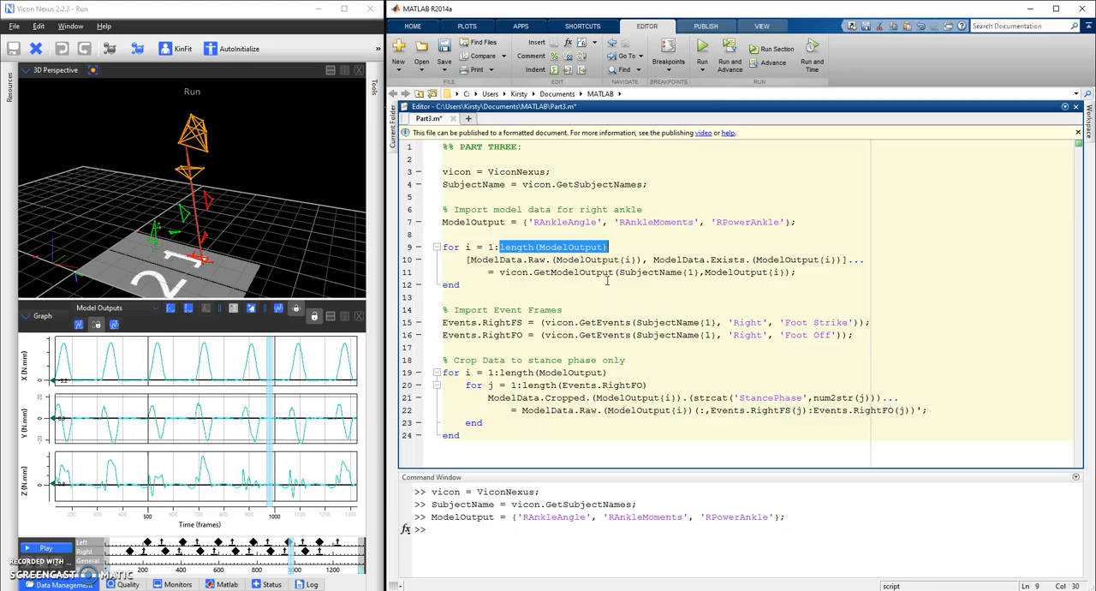
Step: Evaluate length(ModelOutput) in the Command Window, returning 3
{"action": "type", "text": "length(ModelOutput)"}
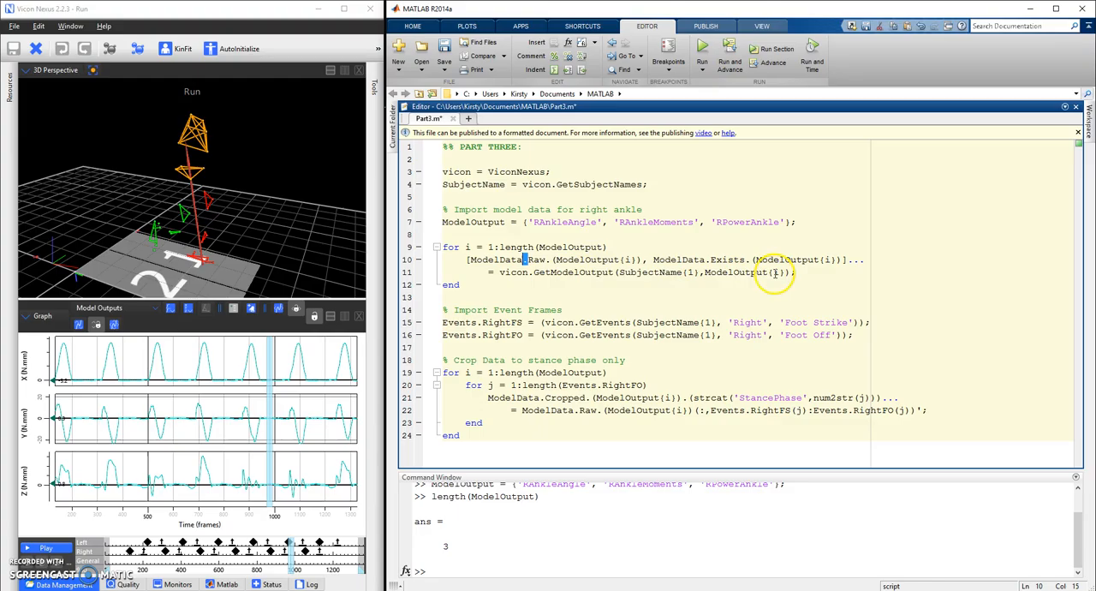
{"action": "mouse_move", "coordinate": [608, 209]}
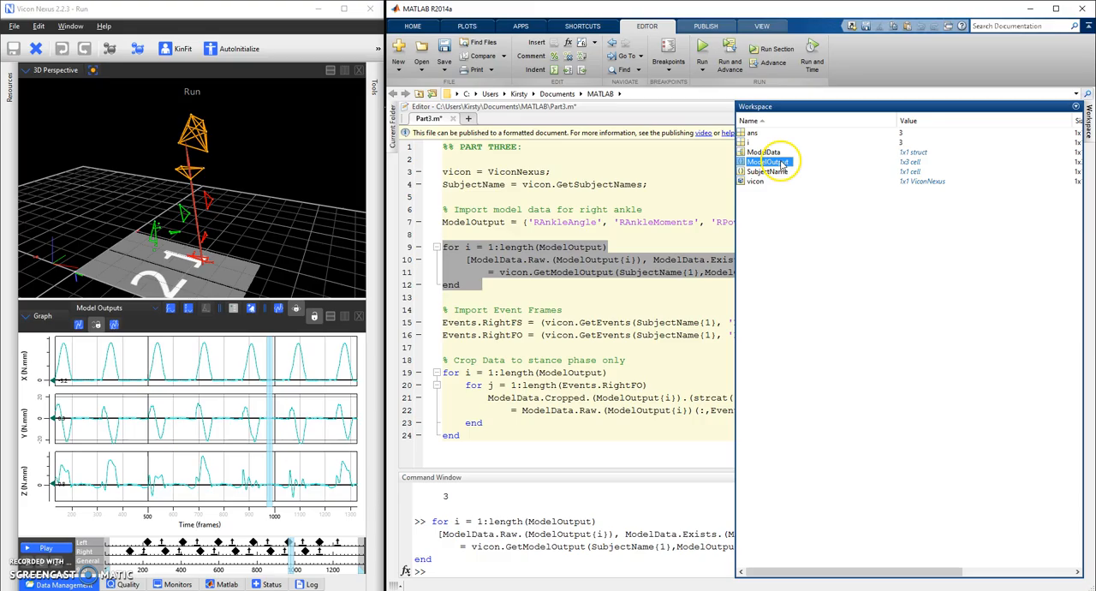
Step: Drill into ModelData.Raw and view the 3-by-2140 RAnkleMoments array
{"action": "double_click", "coordinate": [763, 151]}
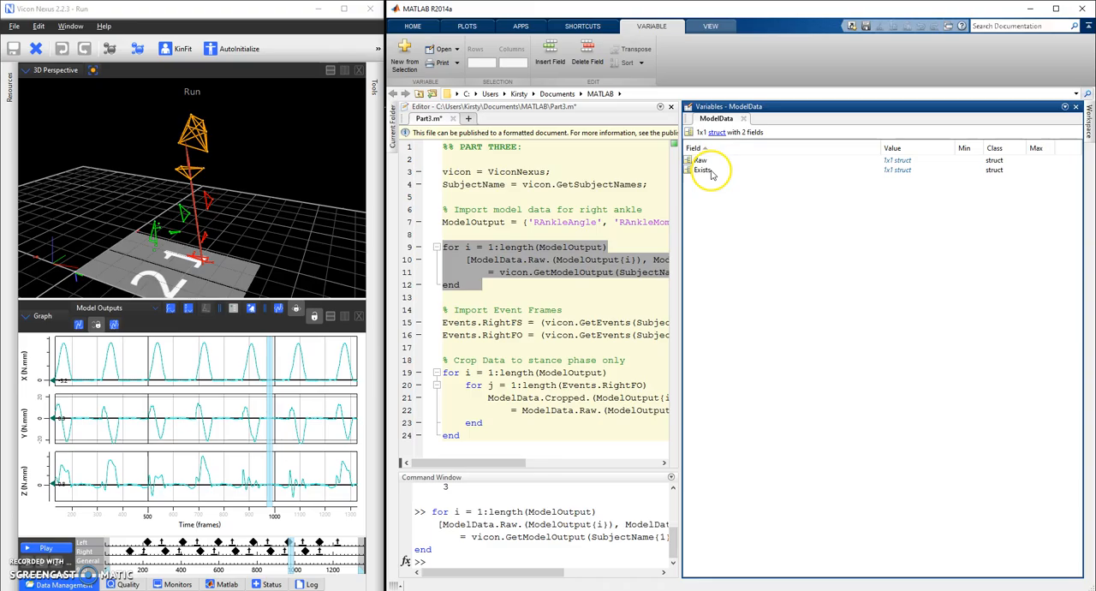
{"action": "double_click", "coordinate": [702, 170]}
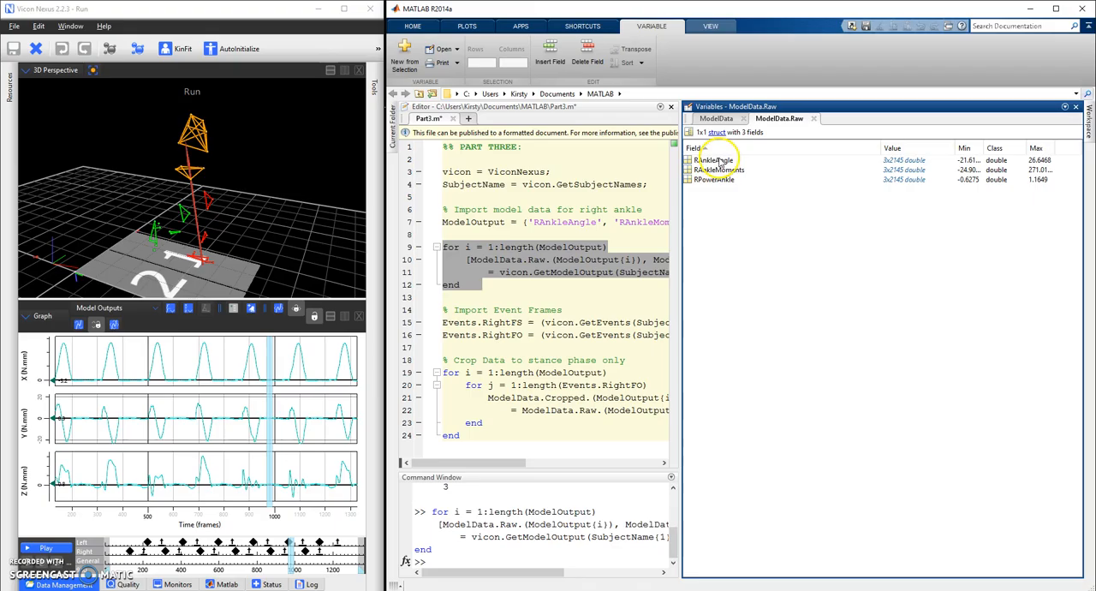
{"action": "double_click", "coordinate": [719, 169]}
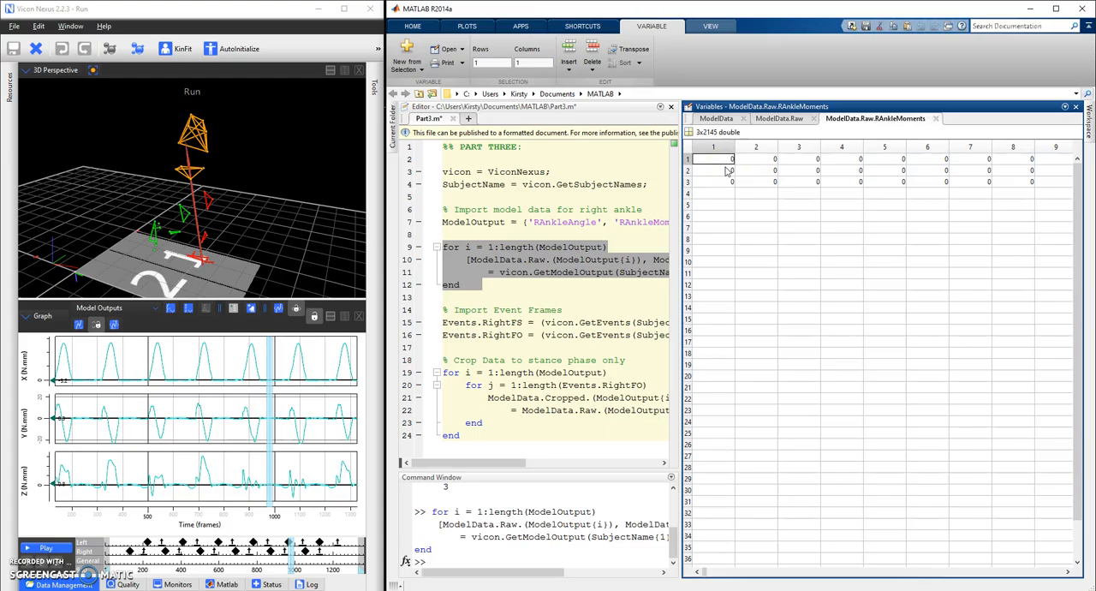
{"action": "left_click", "coordinate": [712, 170]}
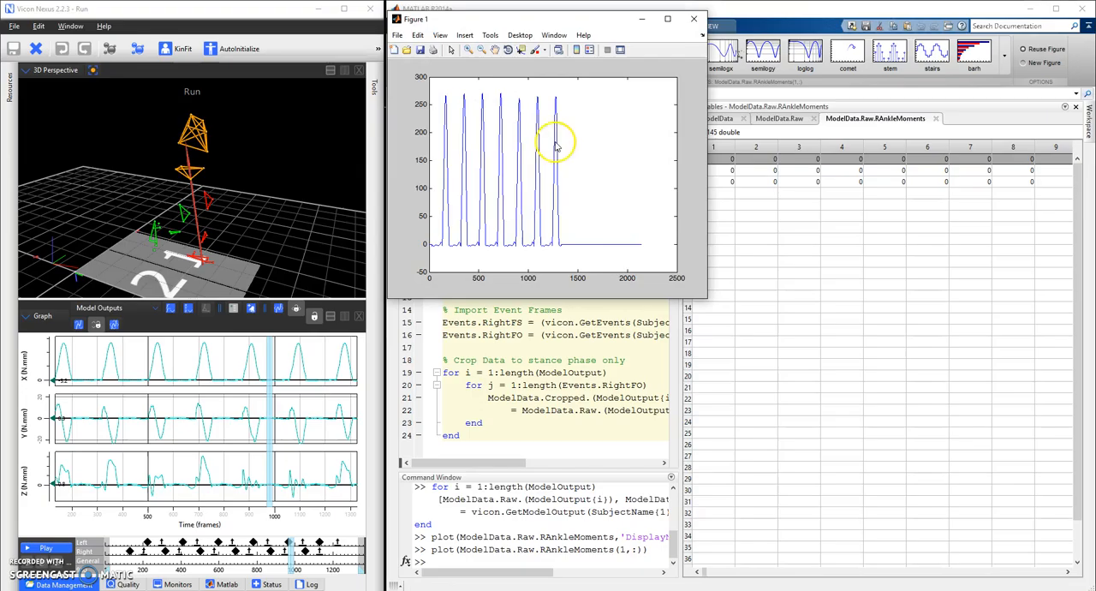
{"action": "mouse_move", "coordinate": [674, 202]}
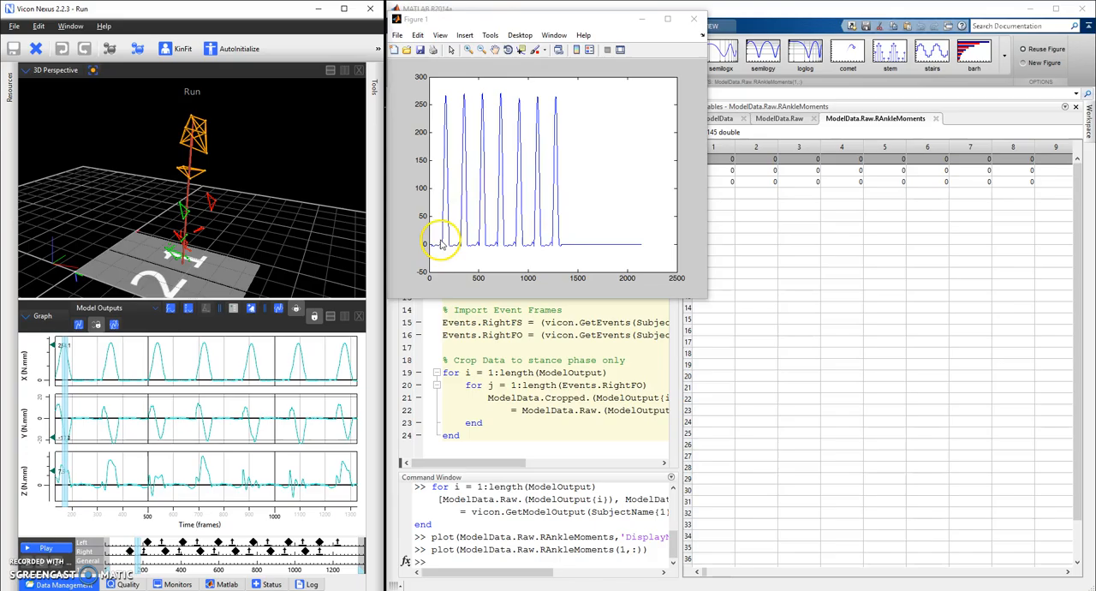
{"action": "mouse_move", "coordinate": [522, 232]}
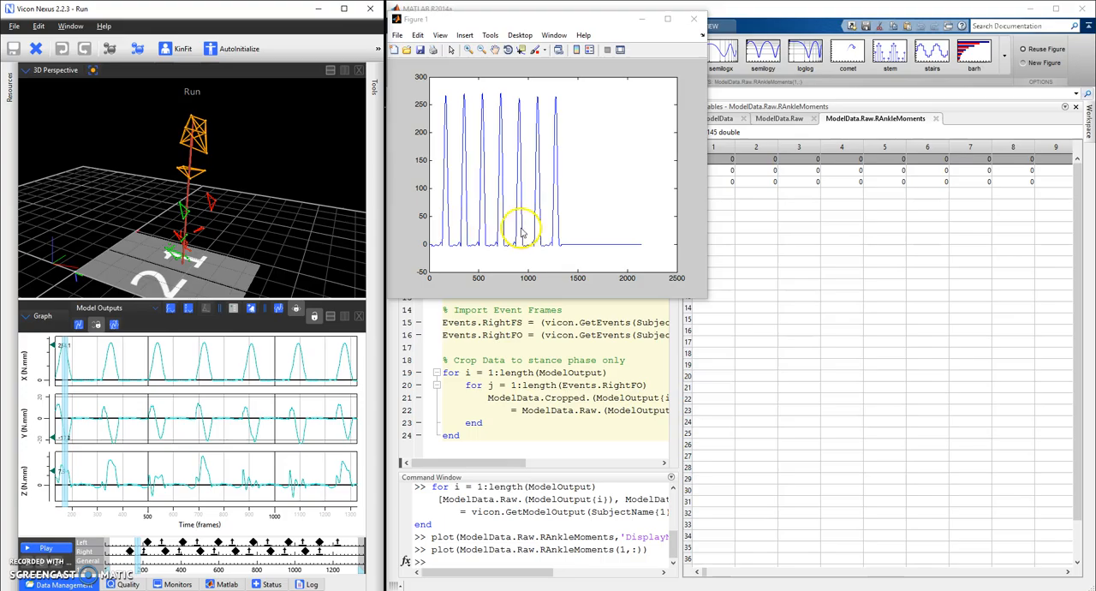
Step: Close the ankle moment plot and view the RAnkleAngle existence flags in ModelData.Exists
{"action": "left_click", "coordinate": [693, 17]}
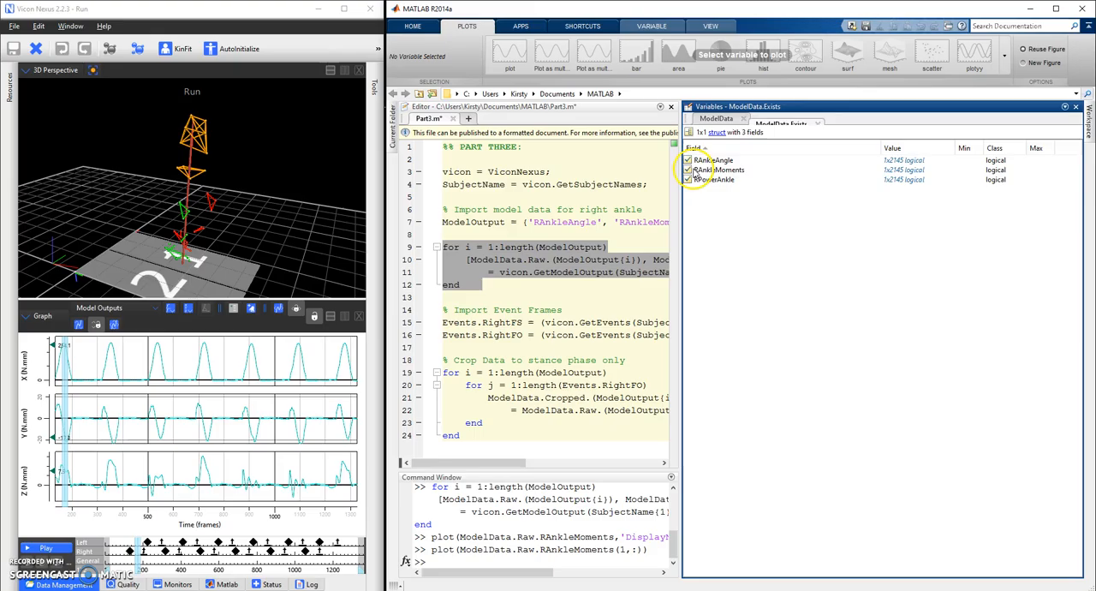
{"action": "left_click", "coordinate": [713, 161]}
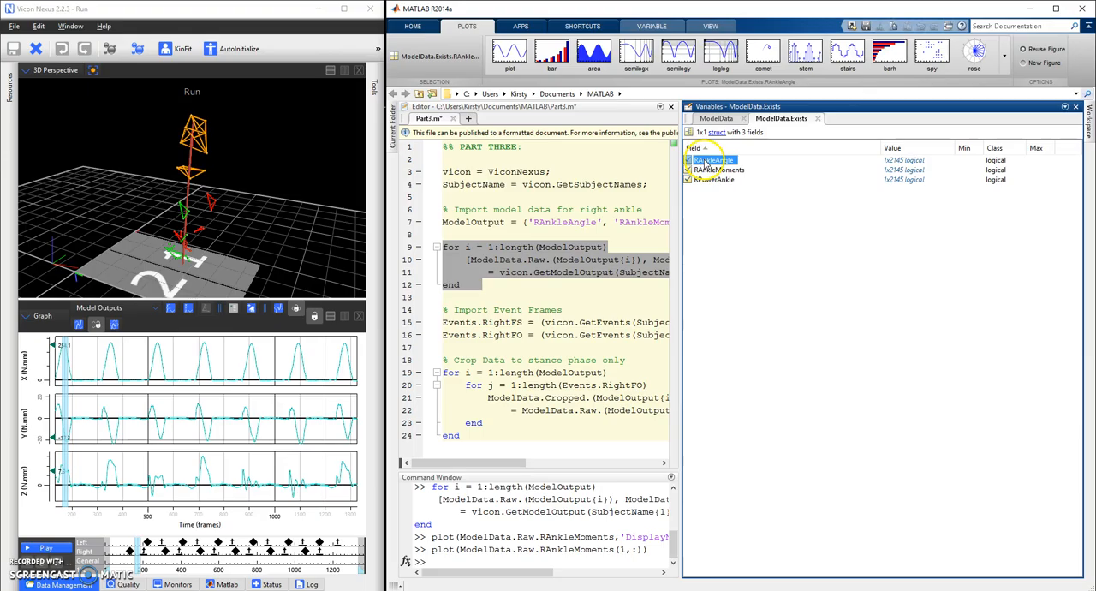
{"action": "double_click", "coordinate": [712, 161]}
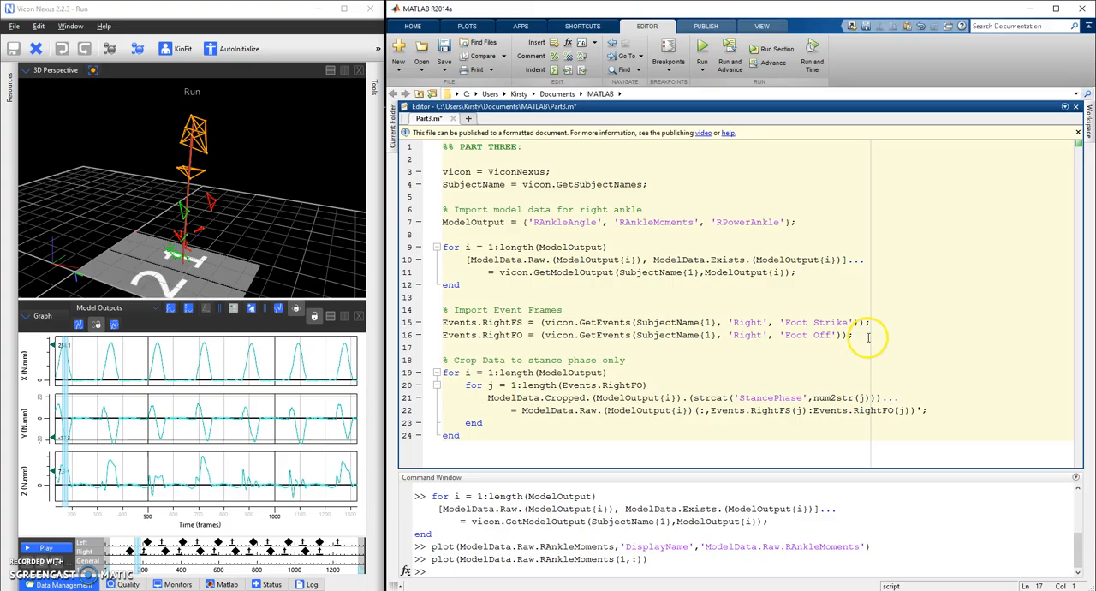
Step: Highlight the Events.RightFS and Events.RightFO GetEvents lines for evaluation
{"action": "left_click_drag", "start_coordinate": [442, 322], "coordinate": [853, 336]}
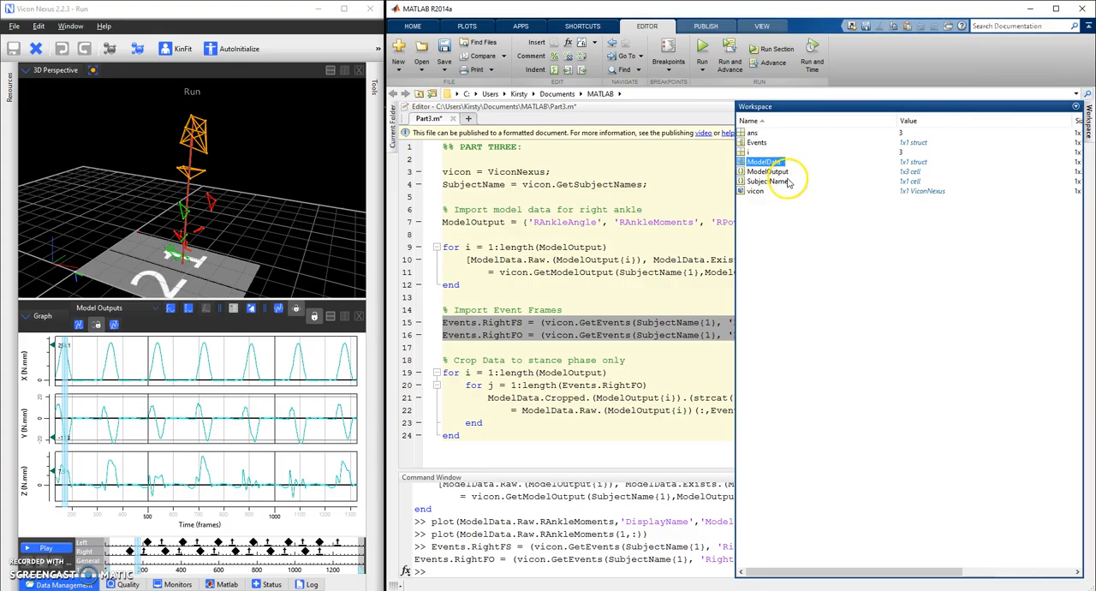
Step: Inspect the Events struct and its RightFS foot-strike frame list
{"action": "double_click", "coordinate": [757, 142]}
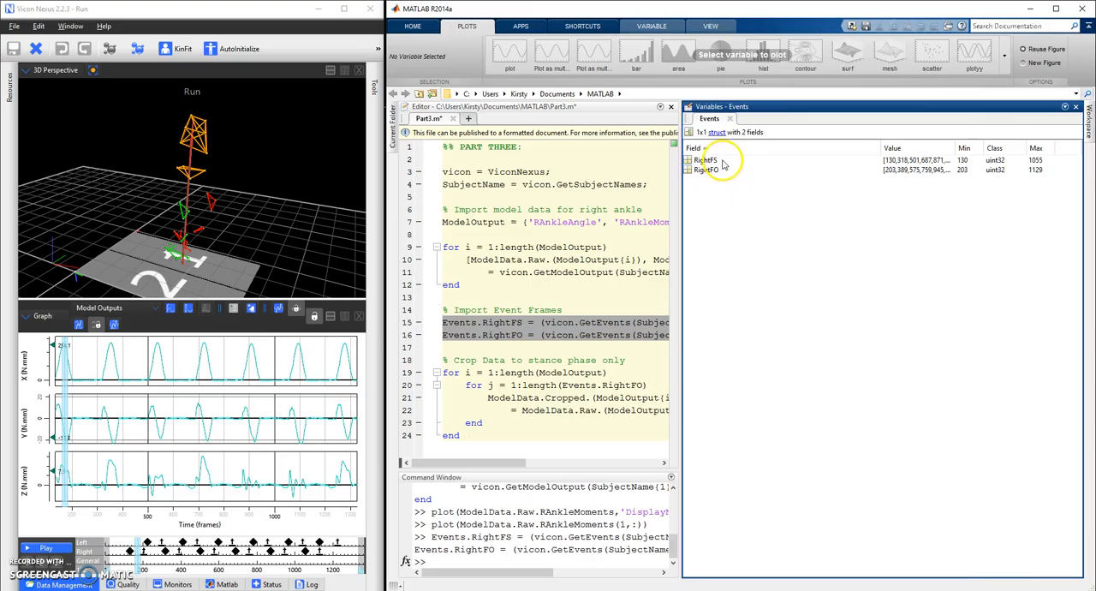
{"action": "double_click", "coordinate": [707, 161]}
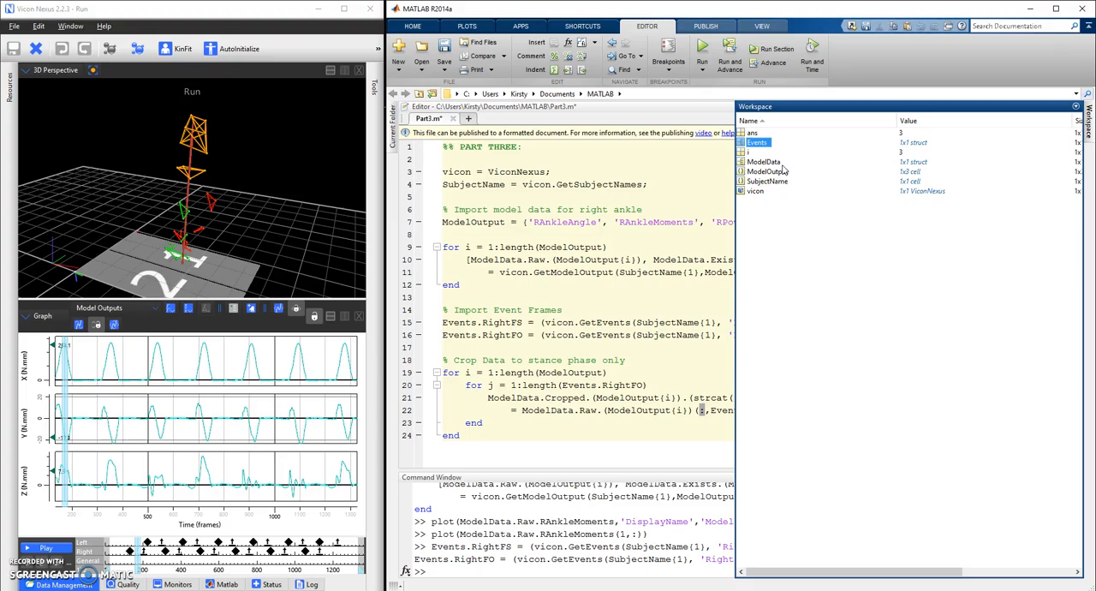
Step: Browse into ModelData and its Raw substructure in the Variables editor
{"action": "double_click", "coordinate": [762, 161]}
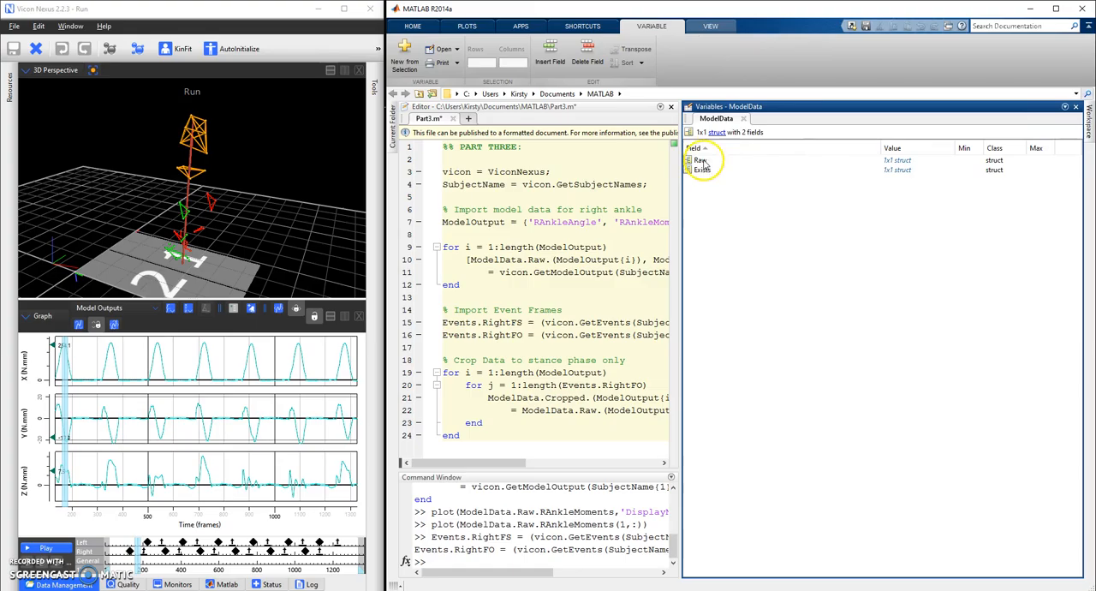
{"action": "double_click", "coordinate": [702, 161]}
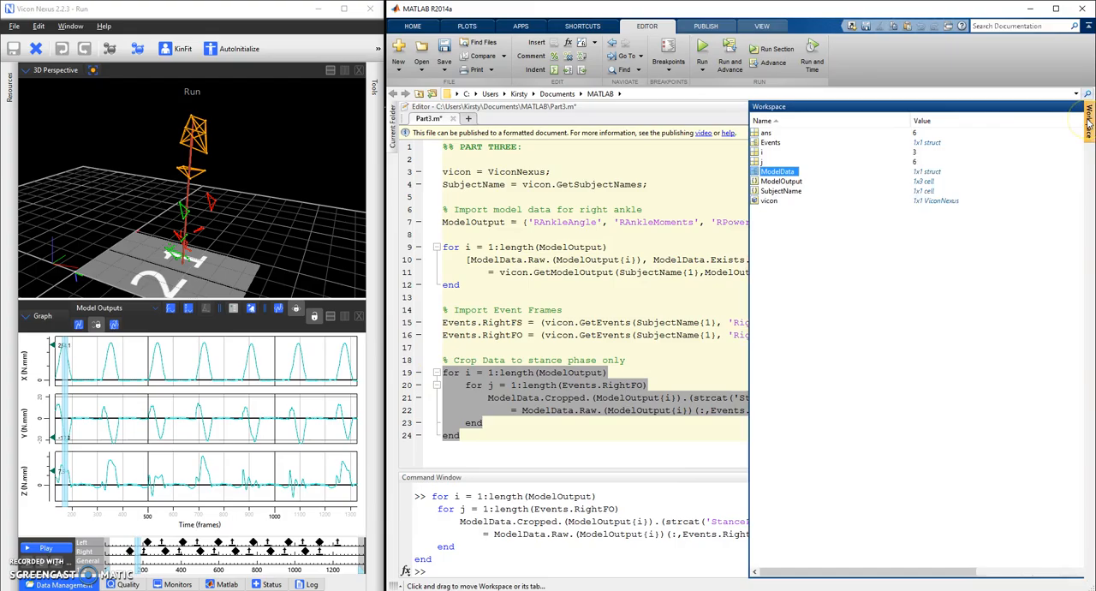
Step: Browse ModelData.Cropped.RAnkleMoments to view its six StancePhase double arrays
{"action": "double_click", "coordinate": [777, 171]}
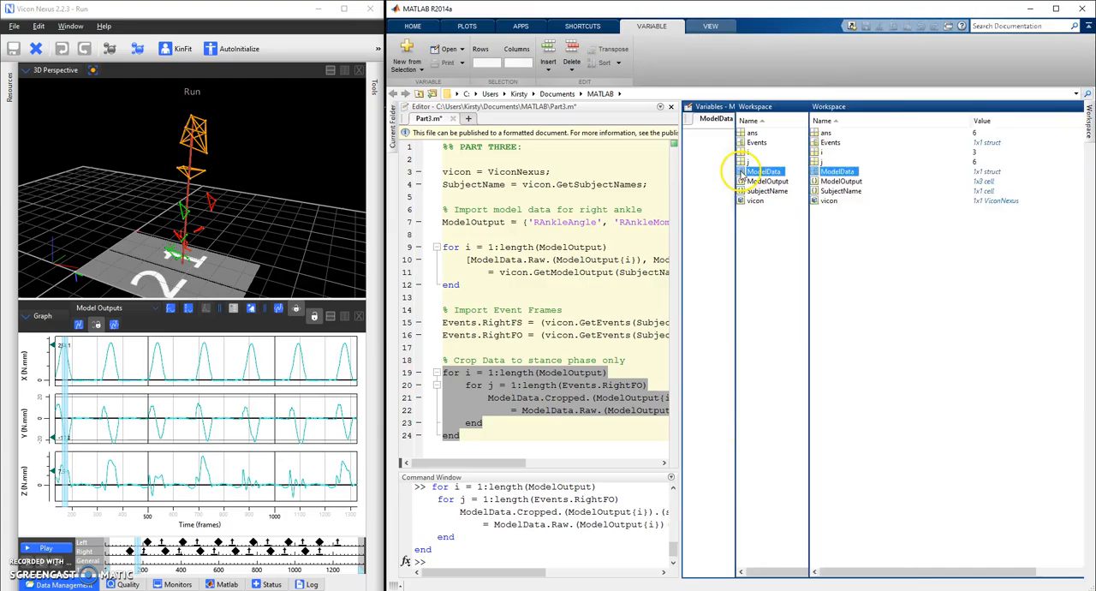
{"action": "double_click", "coordinate": [763, 171]}
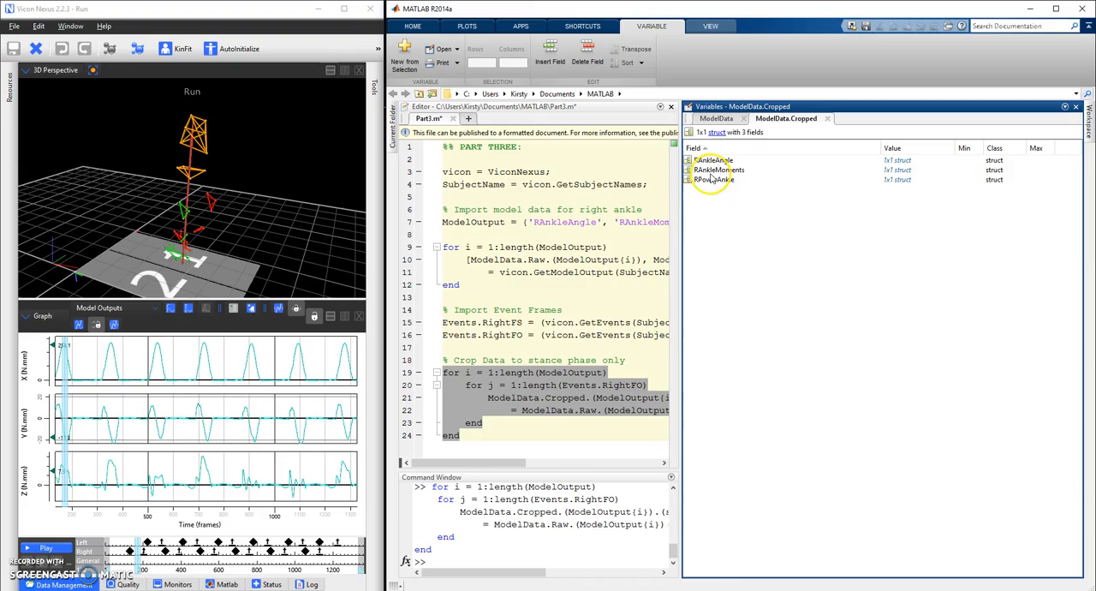
{"action": "double_click", "coordinate": [719, 170]}
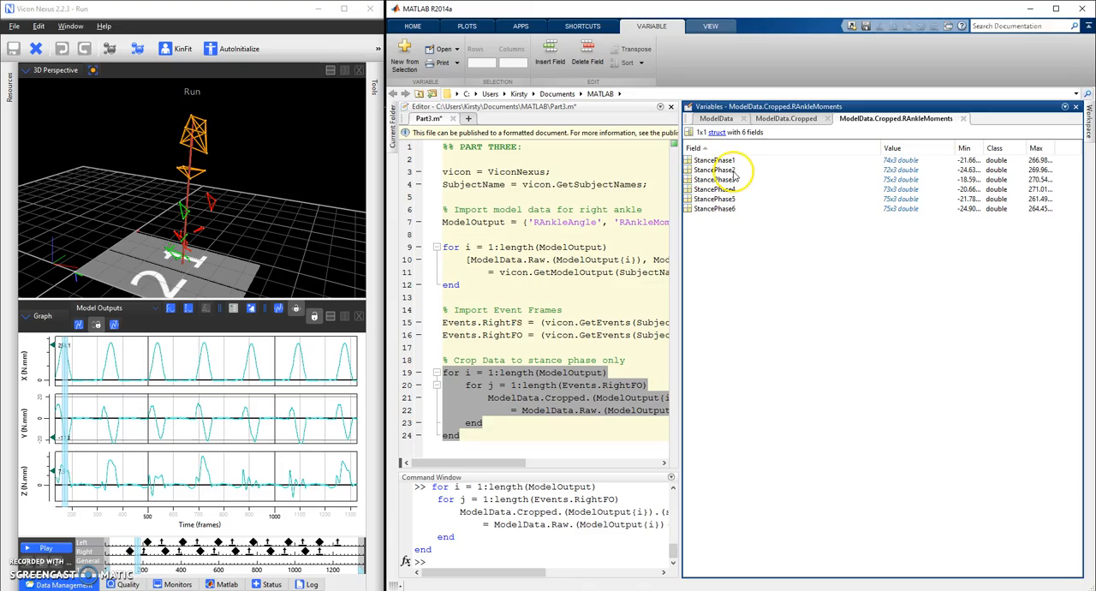
{"action": "mouse_move", "coordinate": [899, 164]}
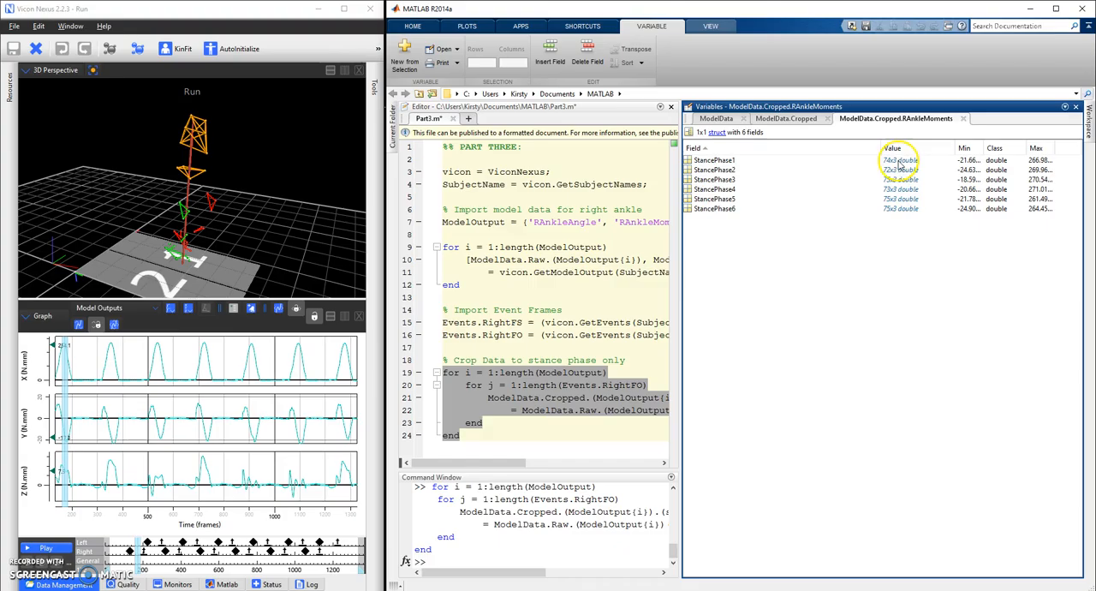